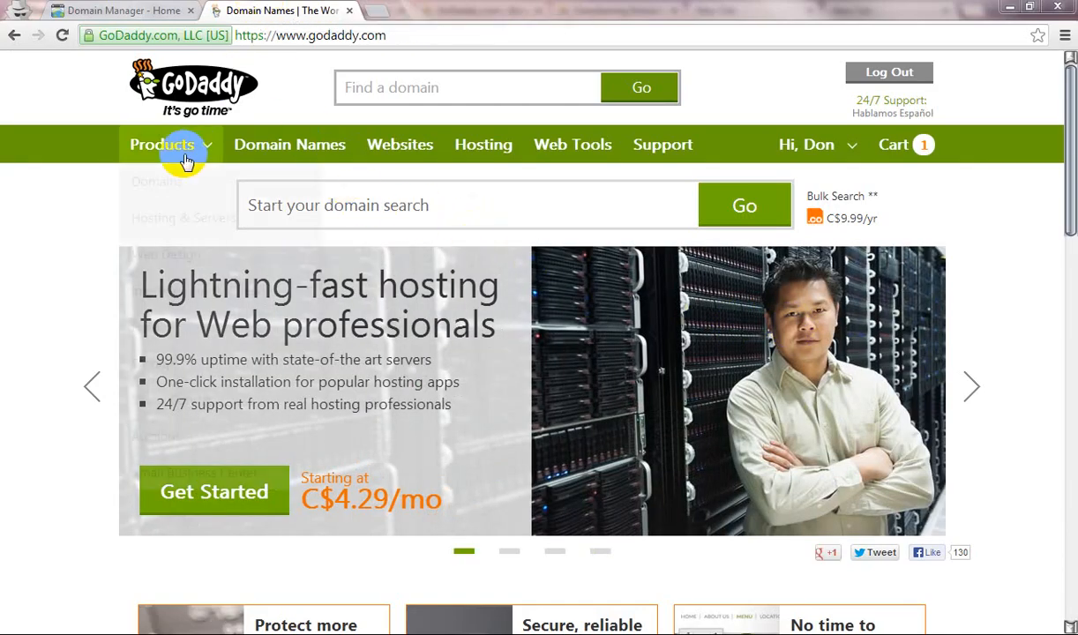
{"action": "mouse_move", "coordinate": [889, 85]}
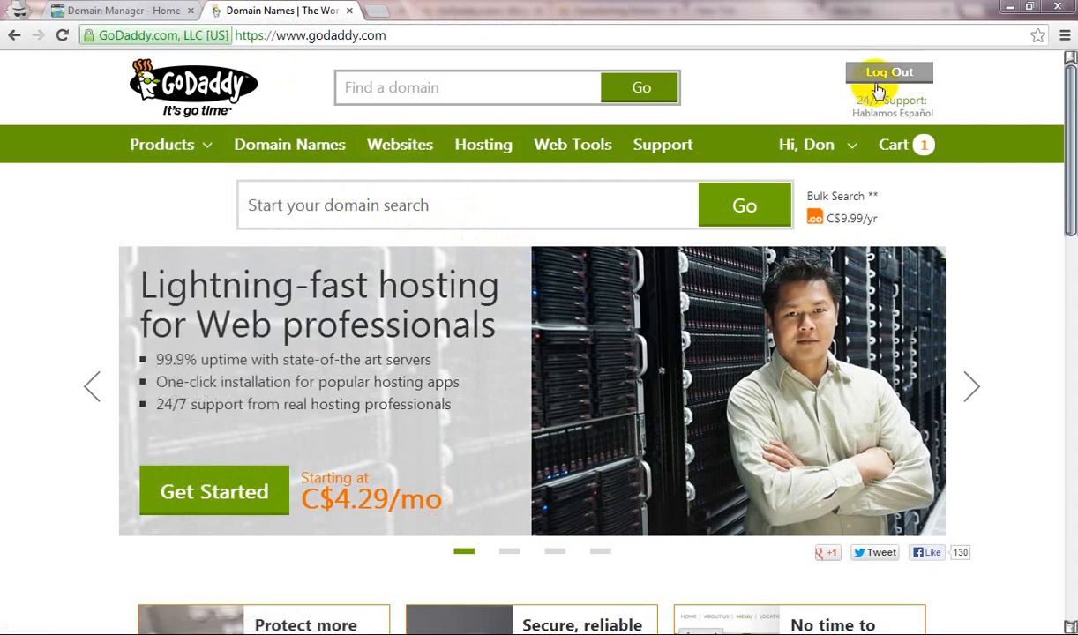
- Reveal the Domains product submenu listing registration, transfer and advanced options
{"action": "left_click", "coordinate": [162, 145]}
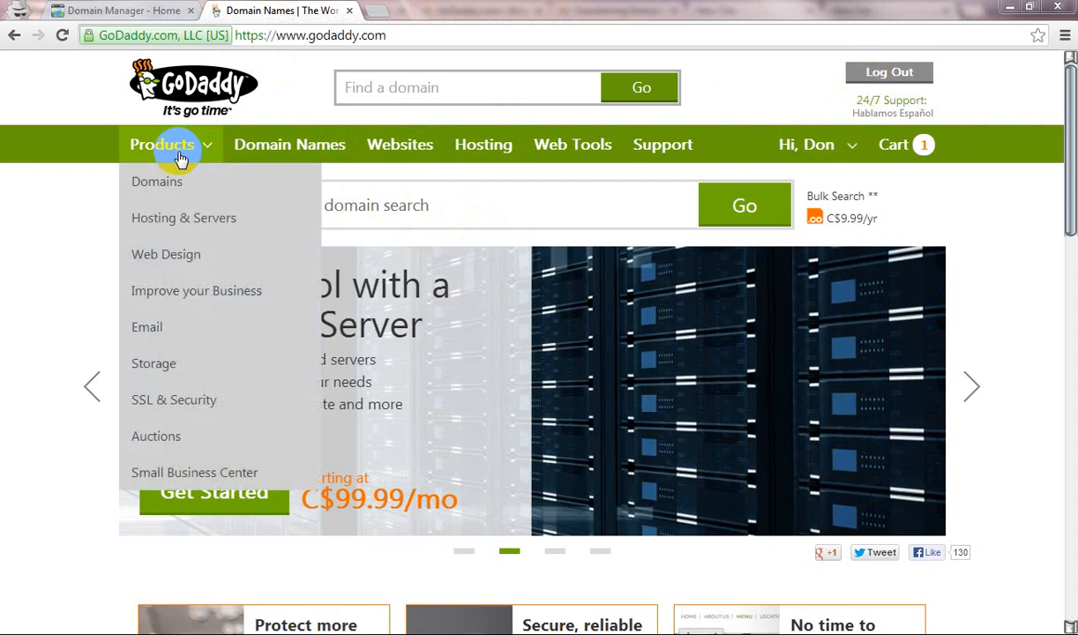
{"action": "mouse_move", "coordinate": [180, 155]}
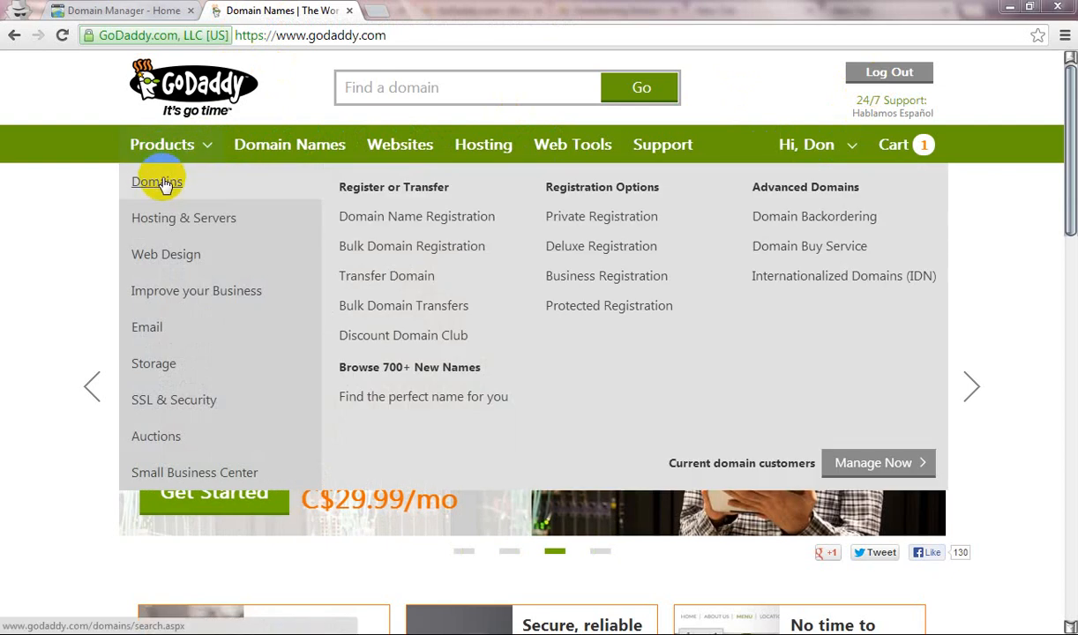
{"action": "mouse_move", "coordinate": [388, 282]}
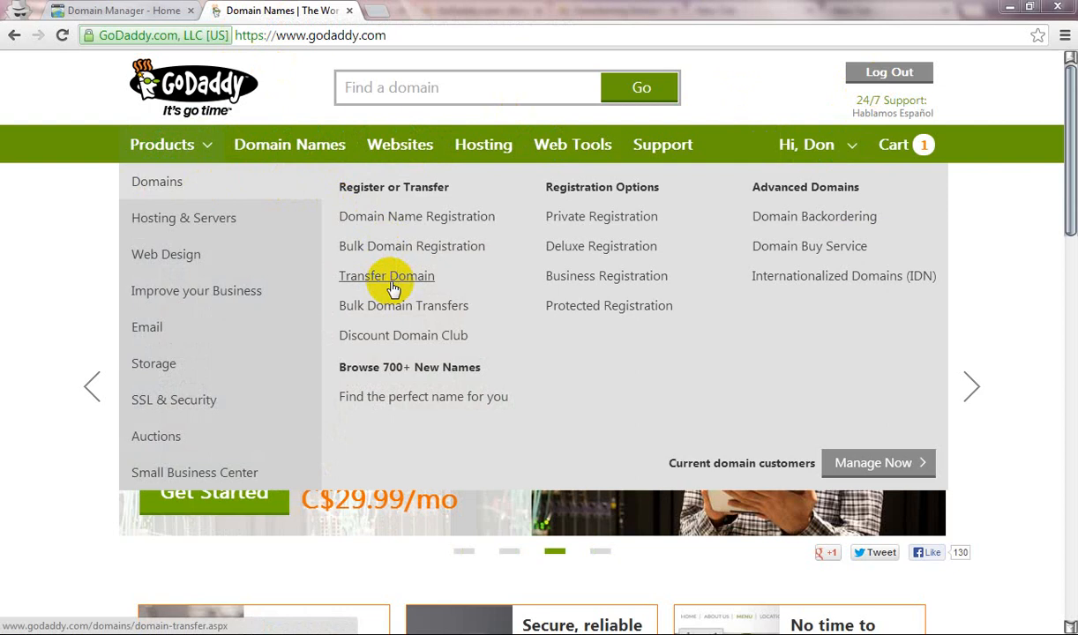
{"action": "left_click", "coordinate": [407, 276]}
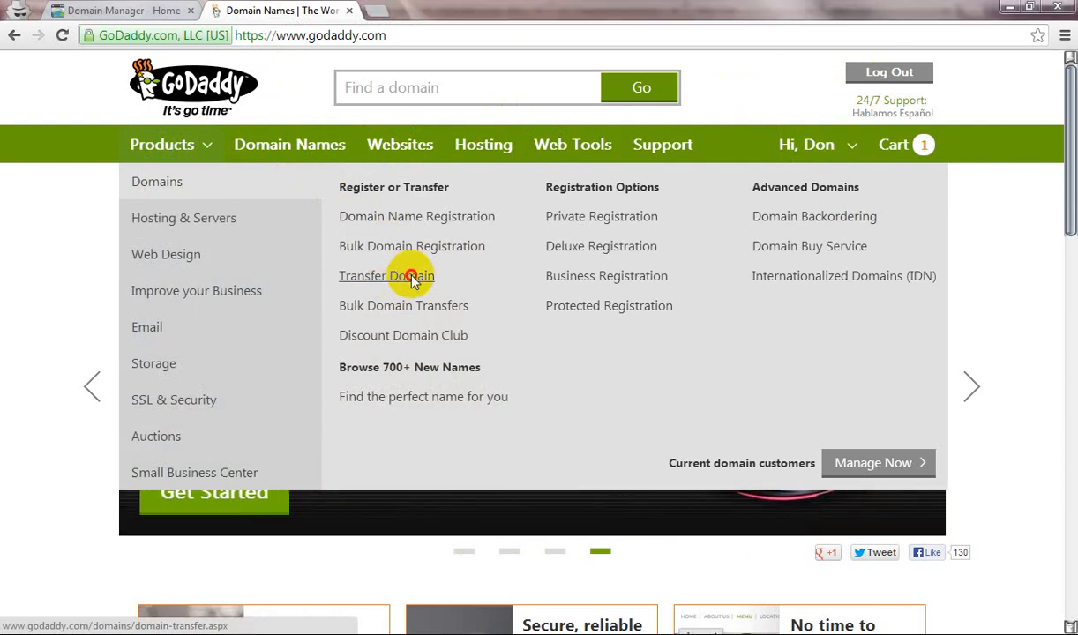
- Check mydailyservices.com for transfer availability on the Transfer Domain page
{"action": "left_click", "coordinate": [386, 275]}
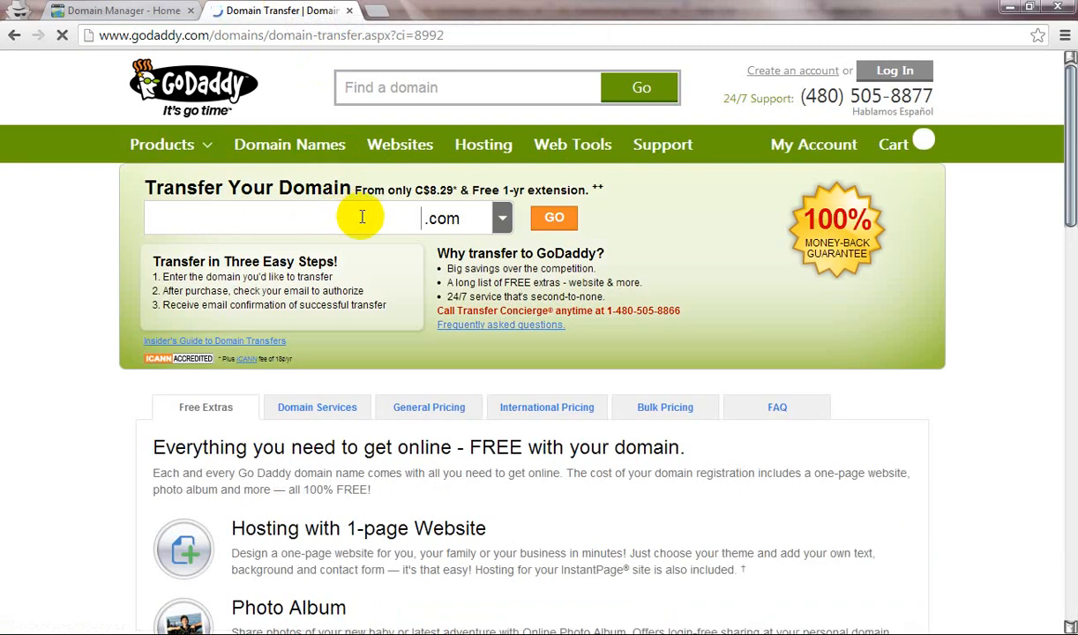
{"action": "type", "text": "mydailyservices.com/"}
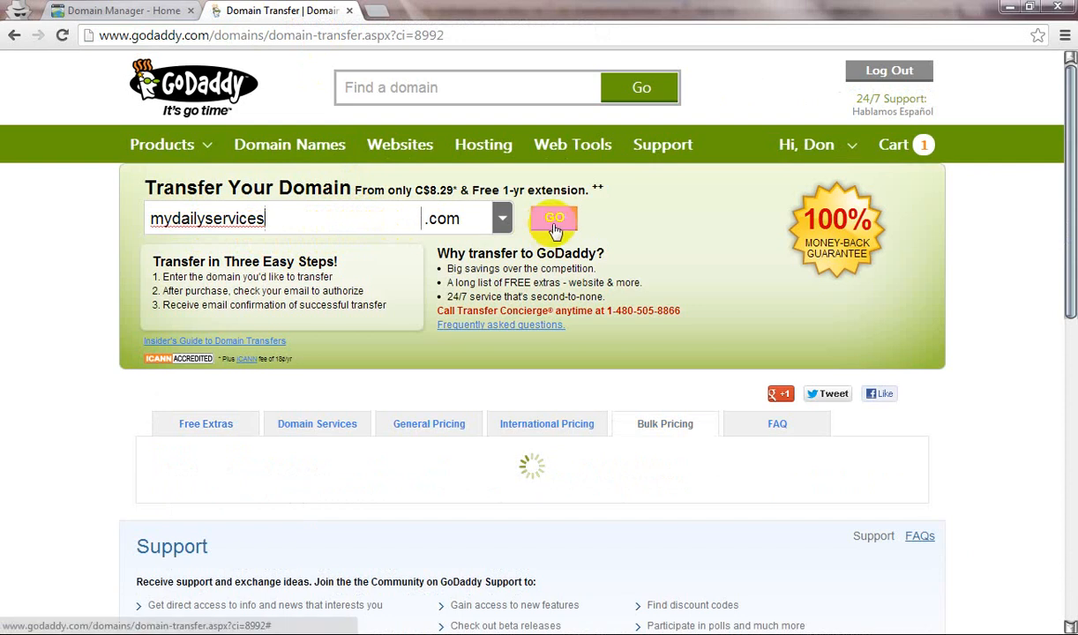
{"action": "left_click", "coordinate": [554, 218]}
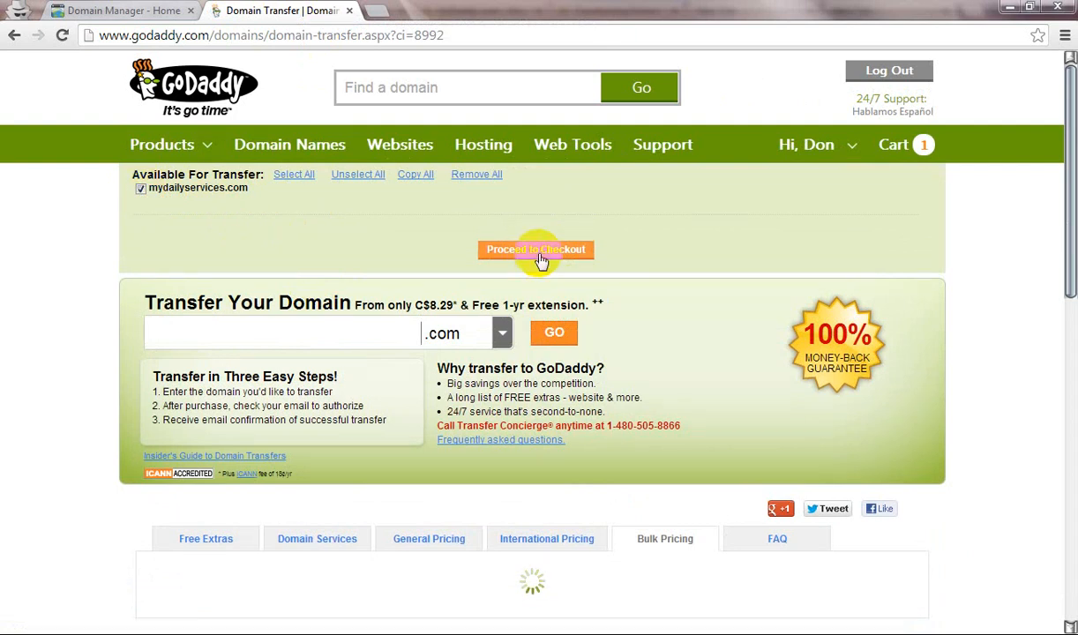
- Proceed to checkout with mydailyservices.com ticked, reaching the add-ons offer dialog
{"action": "left_click", "coordinate": [536, 251]}
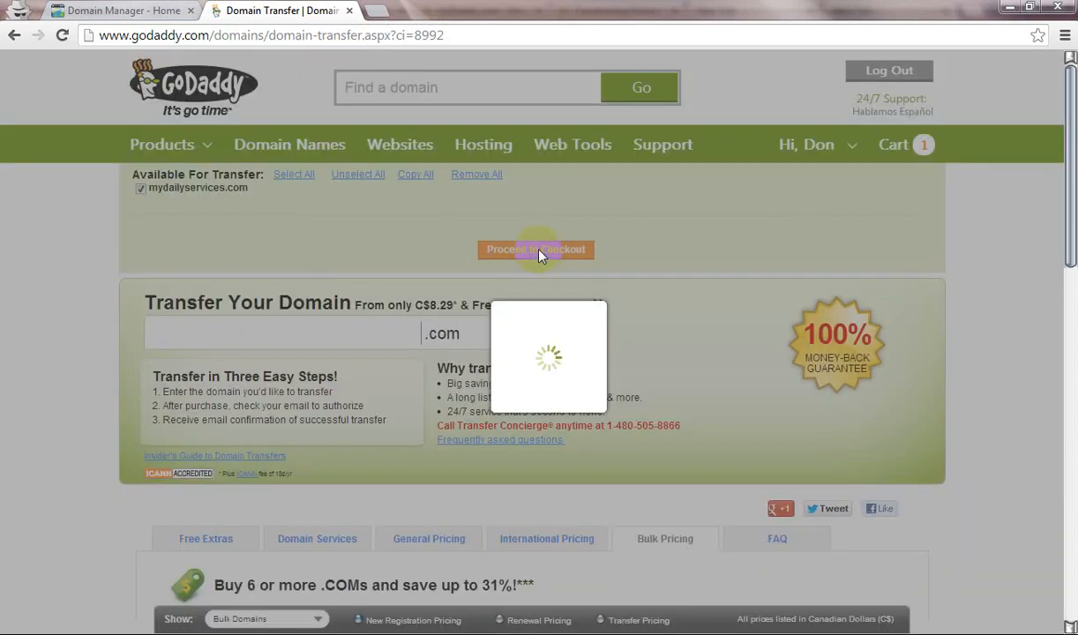
{"action": "left_click", "coordinate": [537, 250]}
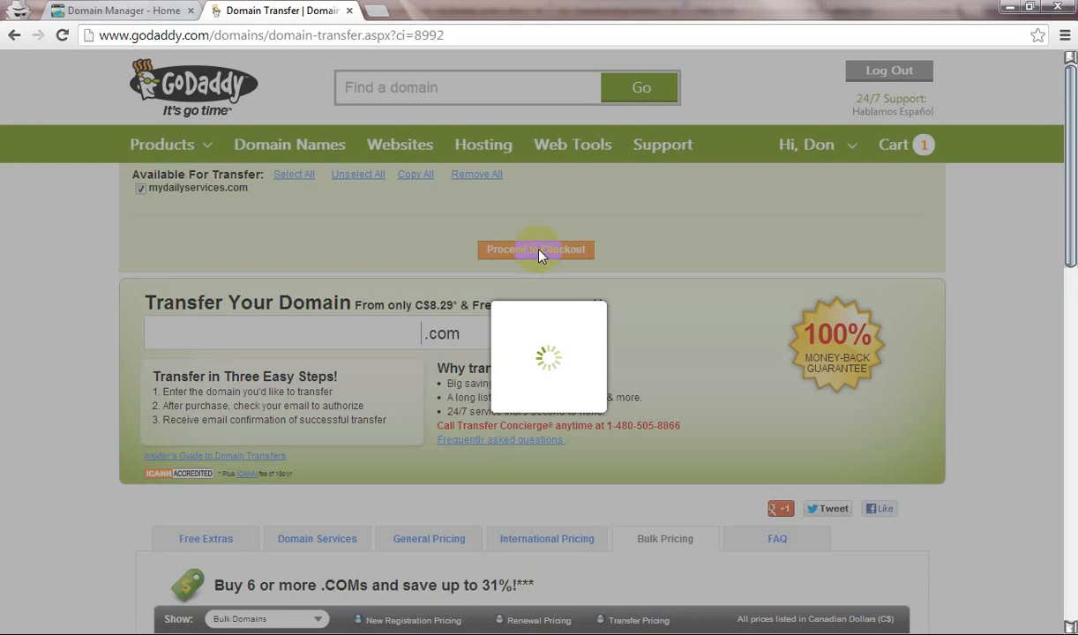
{"action": "left_click", "coordinate": [537, 251]}
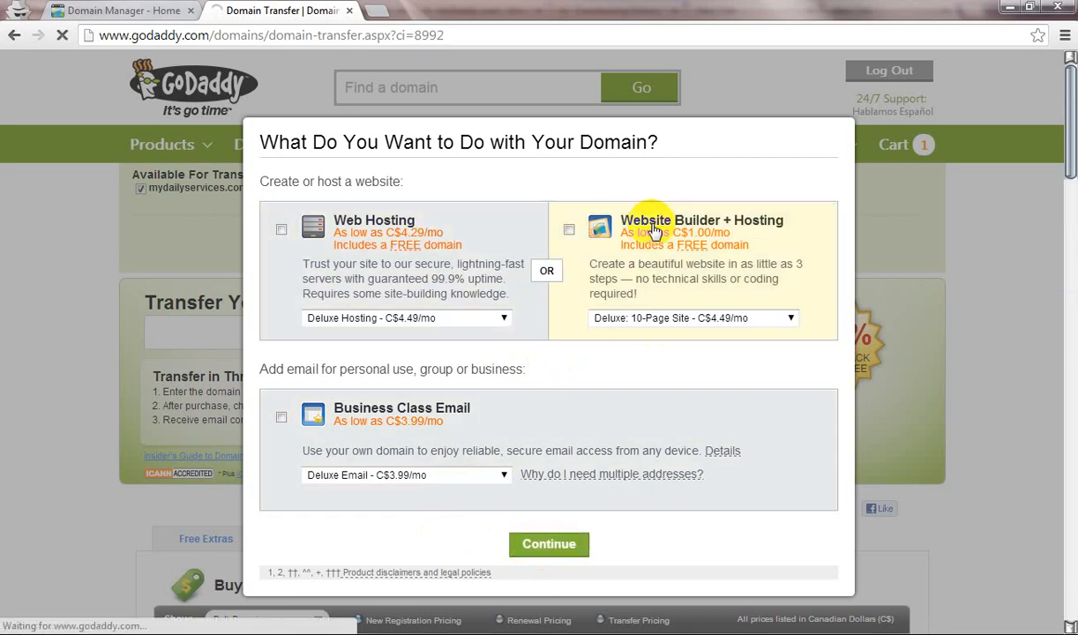
{"action": "mouse_move", "coordinate": [510, 261]}
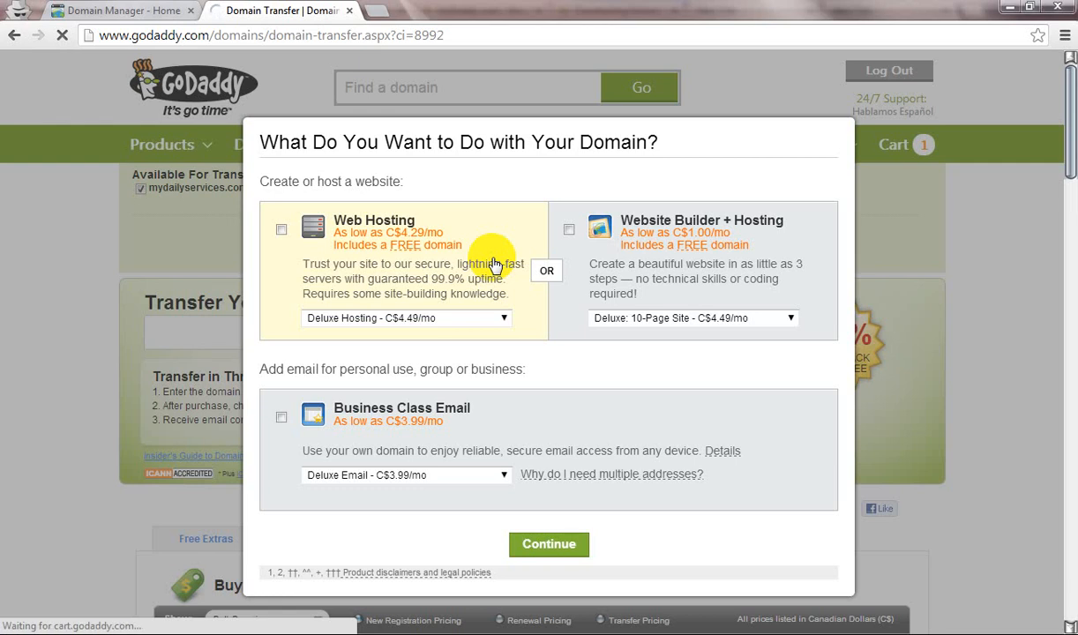
- Continue without add-ons and review the one-year transfer totalling C$8.48 in the cart
{"action": "left_click", "coordinate": [549, 544]}
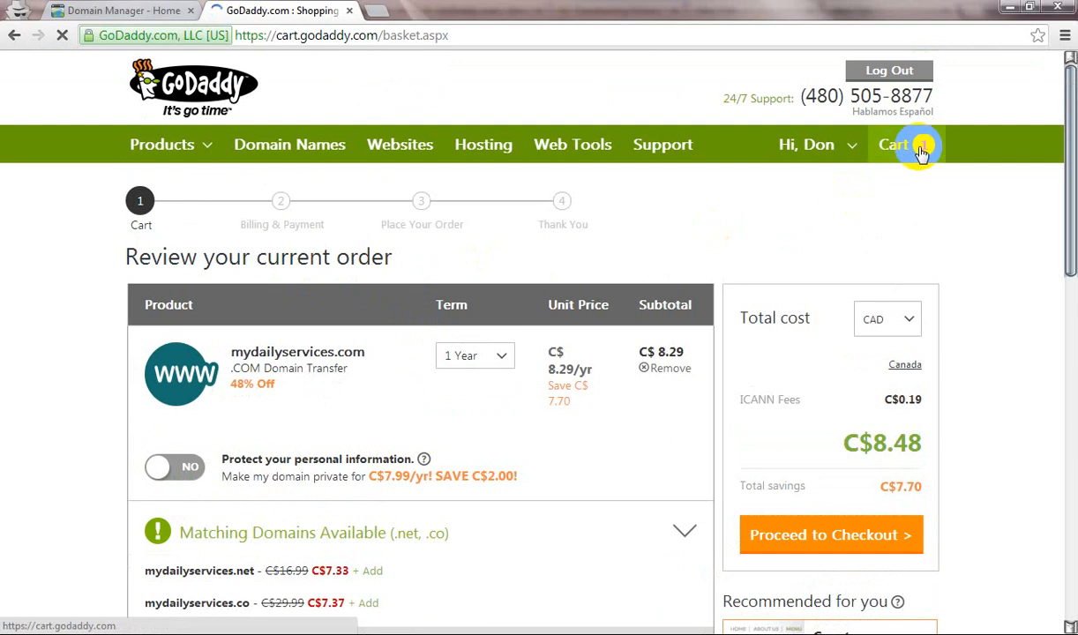
{"action": "scroll", "scroll_direction": "down", "scroll_amount": 3}
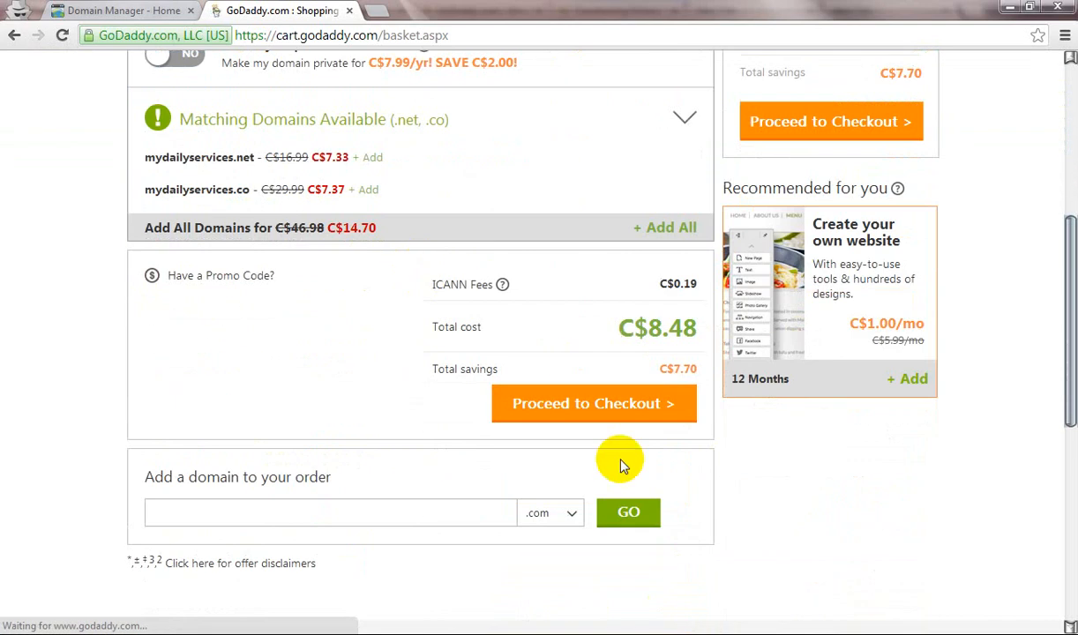
{"action": "left_click", "coordinate": [589, 402]}
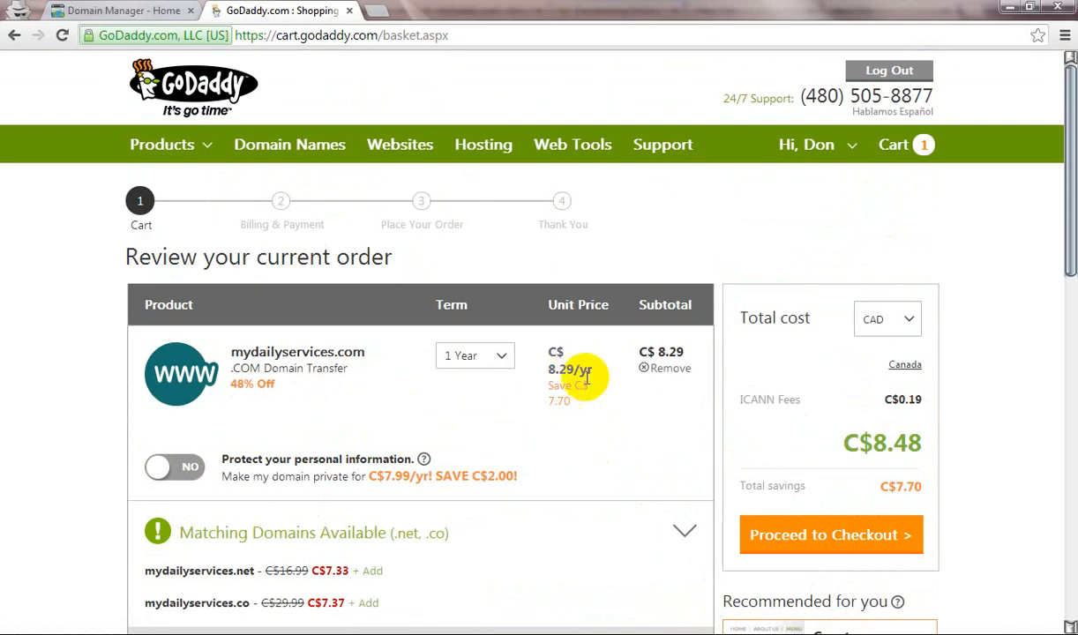
{"action": "mouse_move", "coordinate": [554, 344]}
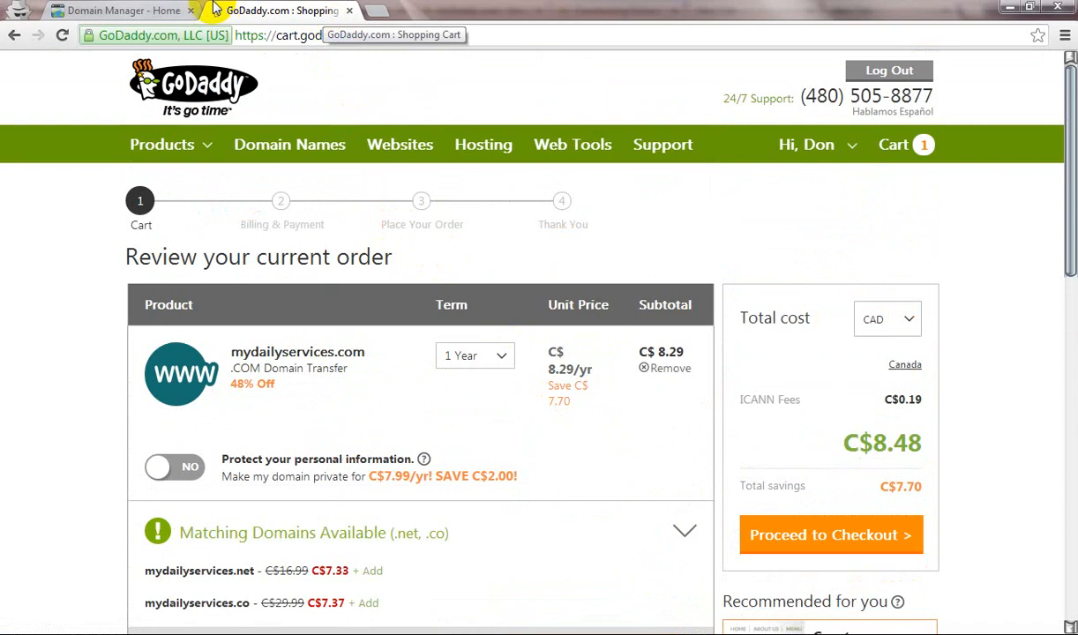
- Reach the Control Panel Domain Manager via Manage Now for current domain customers
{"action": "left_click", "coordinate": [166, 144]}
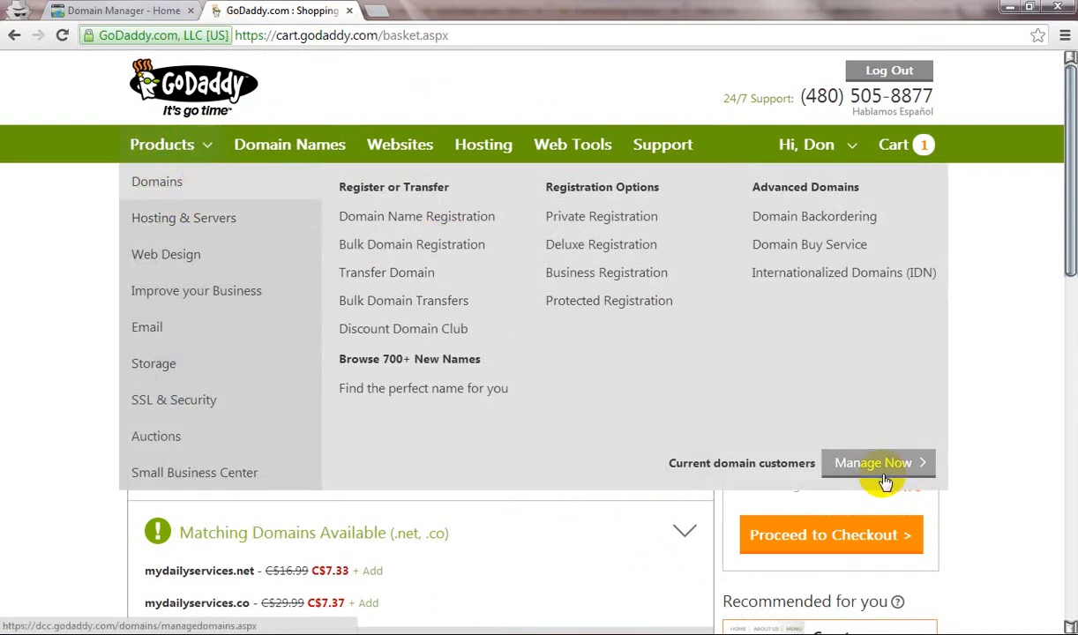
{"action": "left_click", "coordinate": [878, 463]}
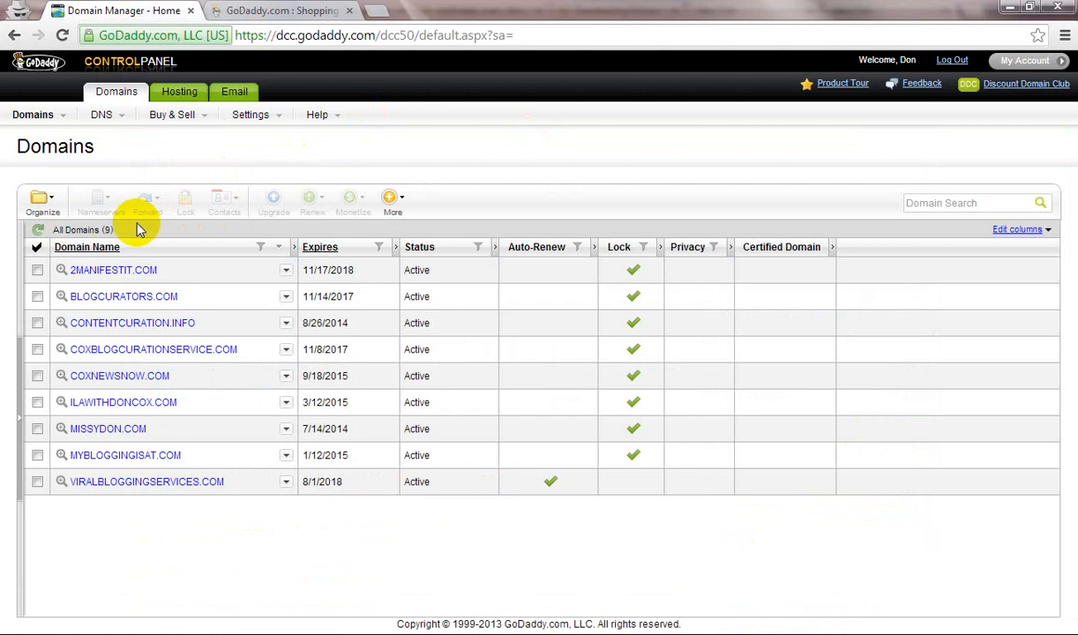
{"action": "mouse_move", "coordinate": [43, 200]}
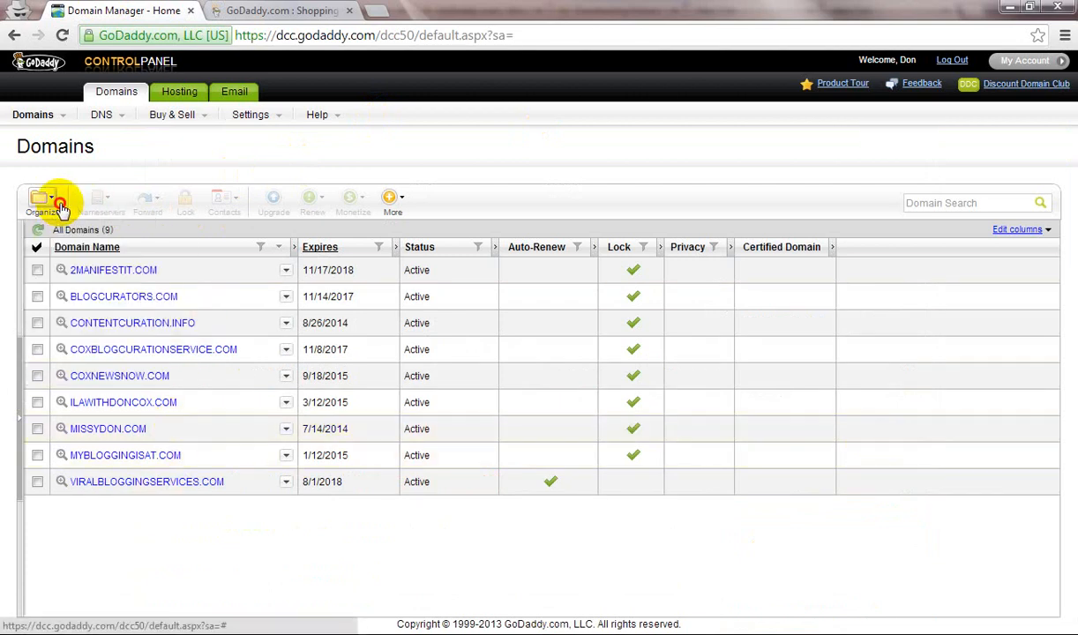
{"action": "left_click", "coordinate": [42, 198]}
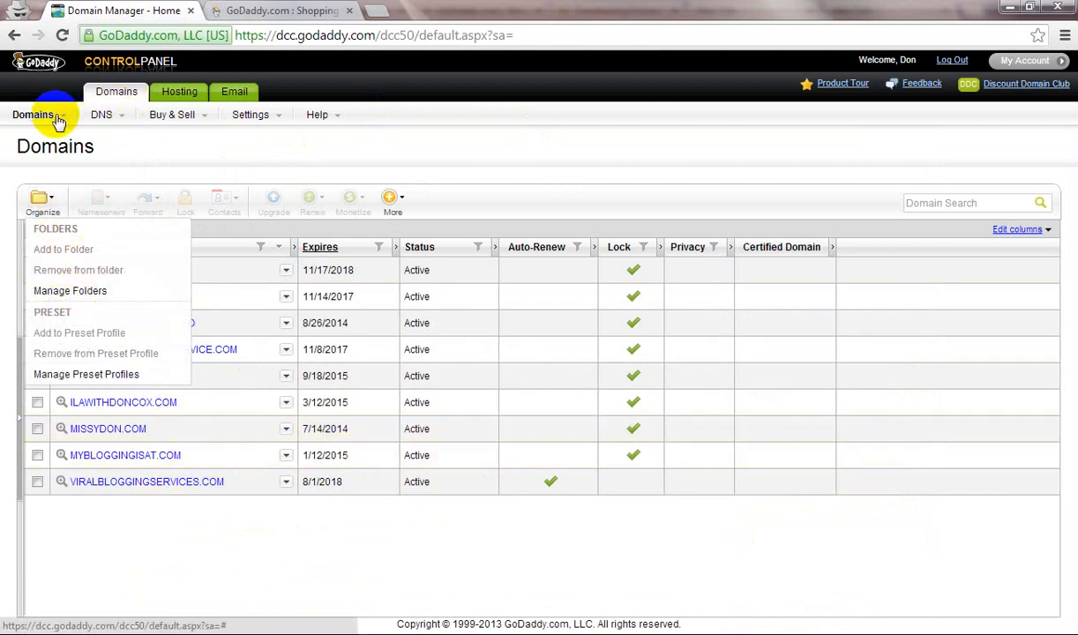
{"action": "left_click", "coordinate": [31, 113]}
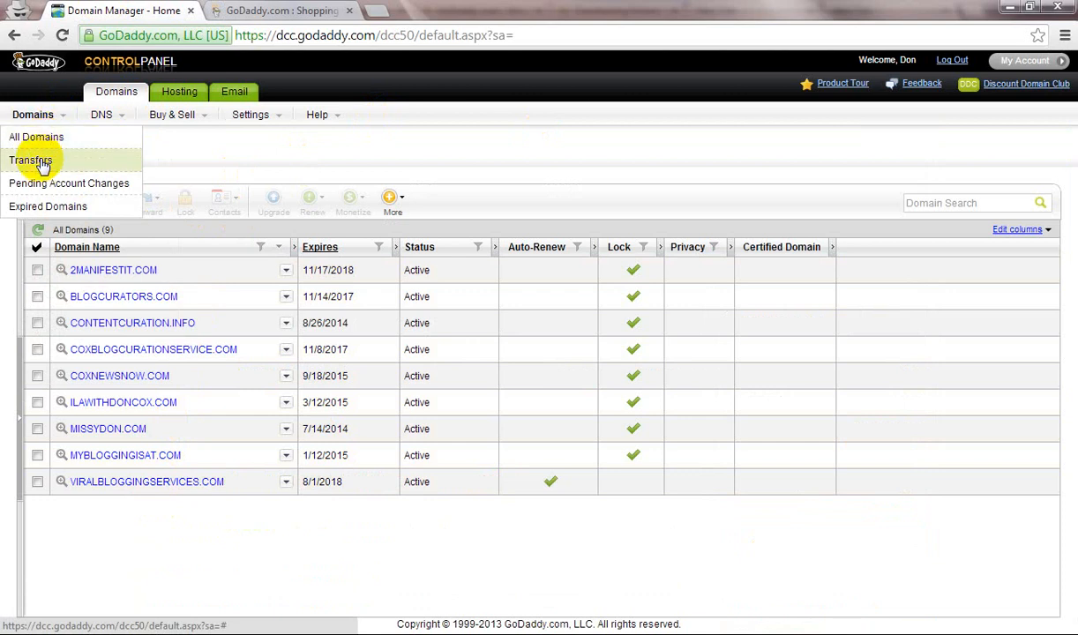
- Show the Pending Transfers page, which reports no transfers underway
{"action": "left_click", "coordinate": [32, 159]}
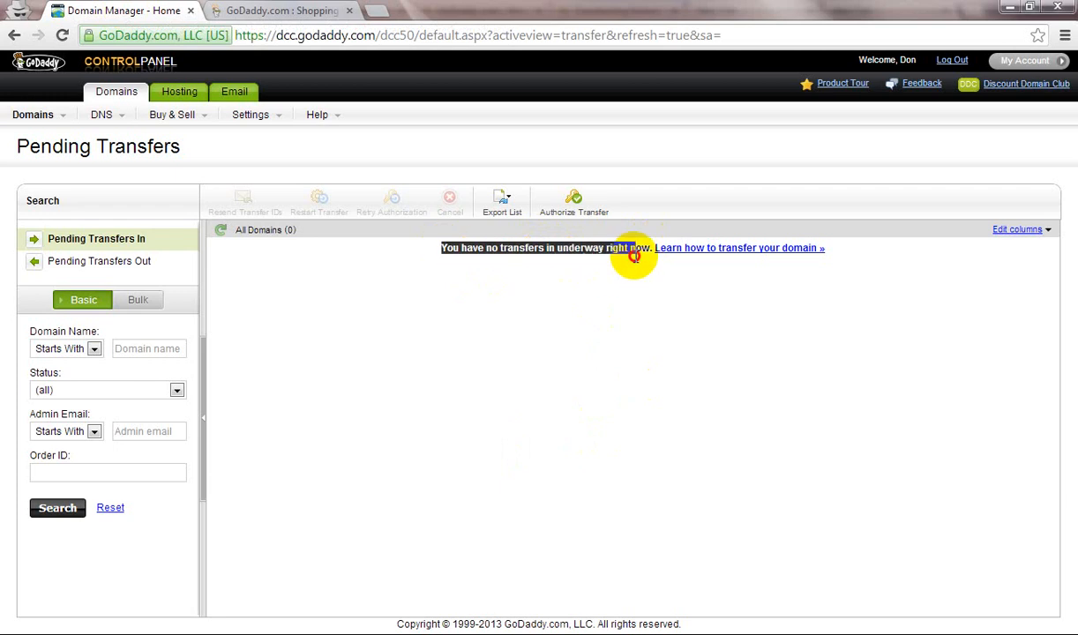
{"action": "mouse_move", "coordinate": [443, 254]}
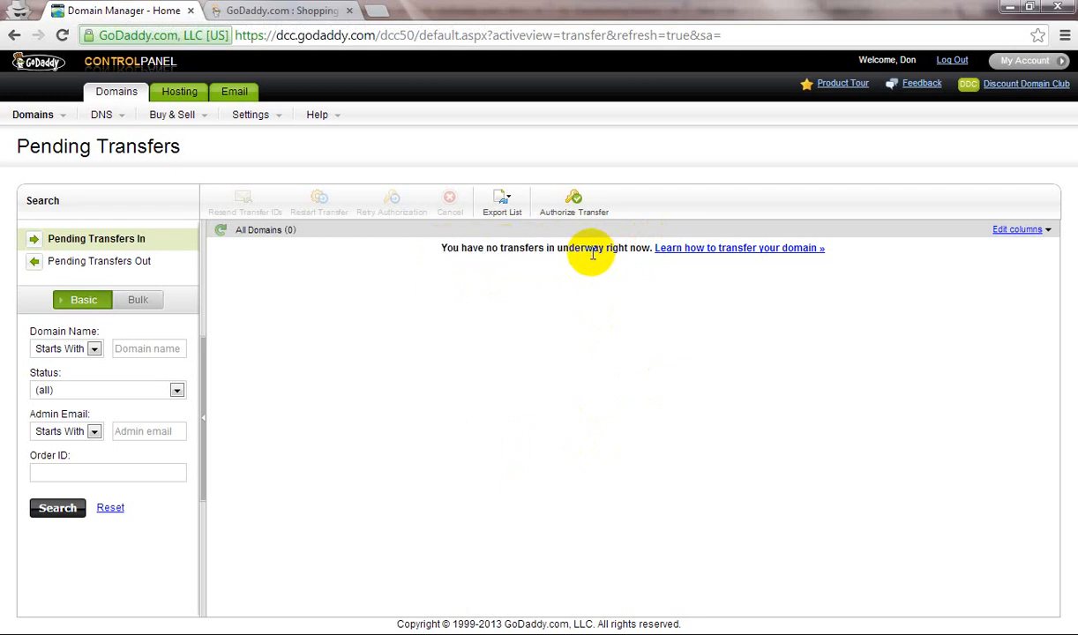
{"action": "mouse_move", "coordinate": [9, 467]}
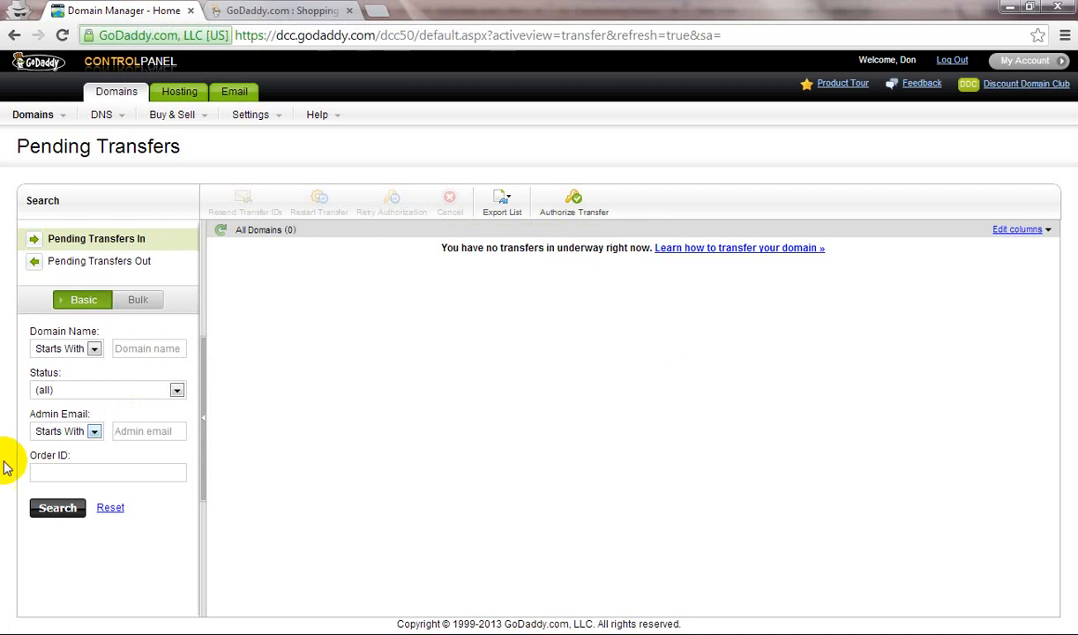